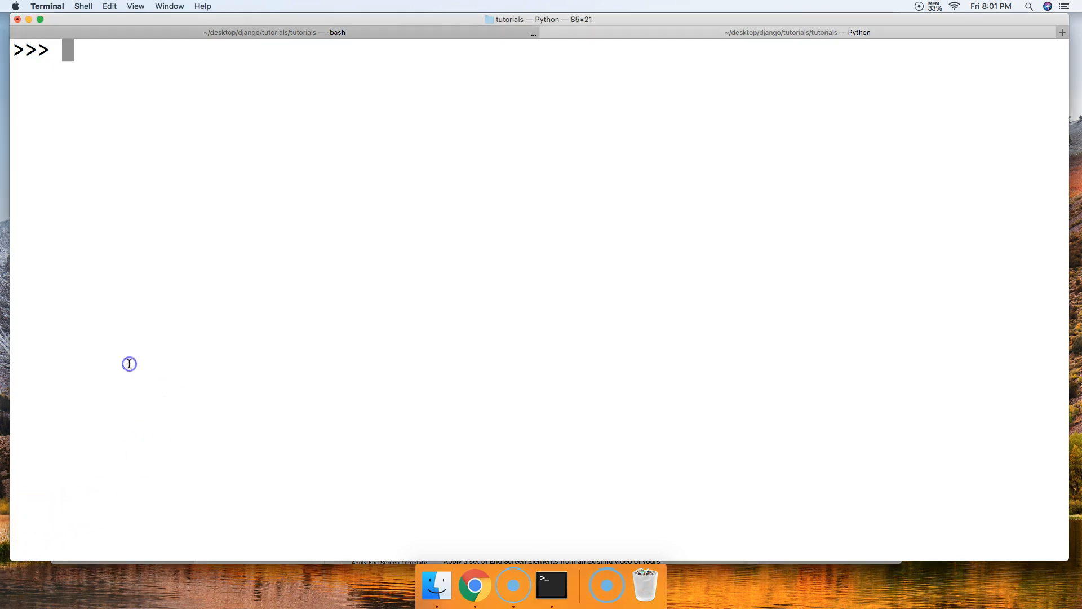
- Assign the list [0, 1, 2, 3, 4, 5, 6, 7] to variable a
type("a =")
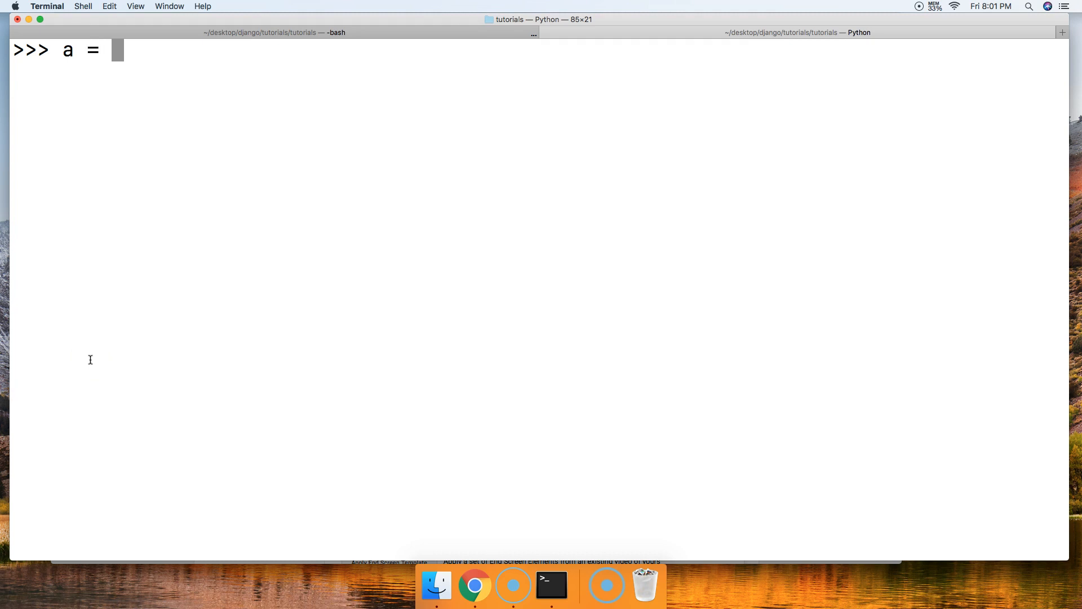
type("[")
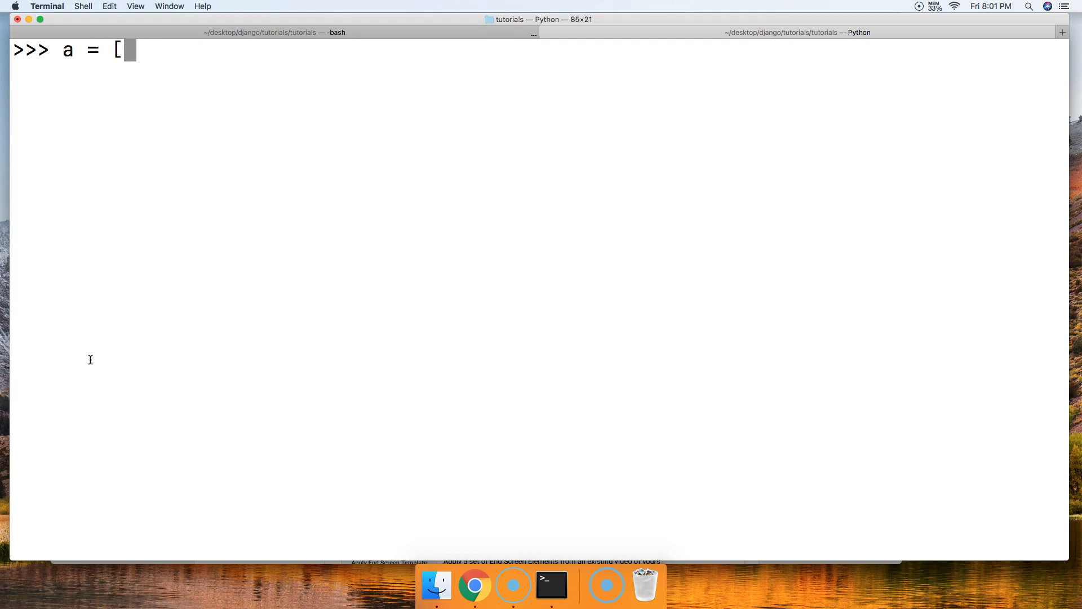
type("0,")
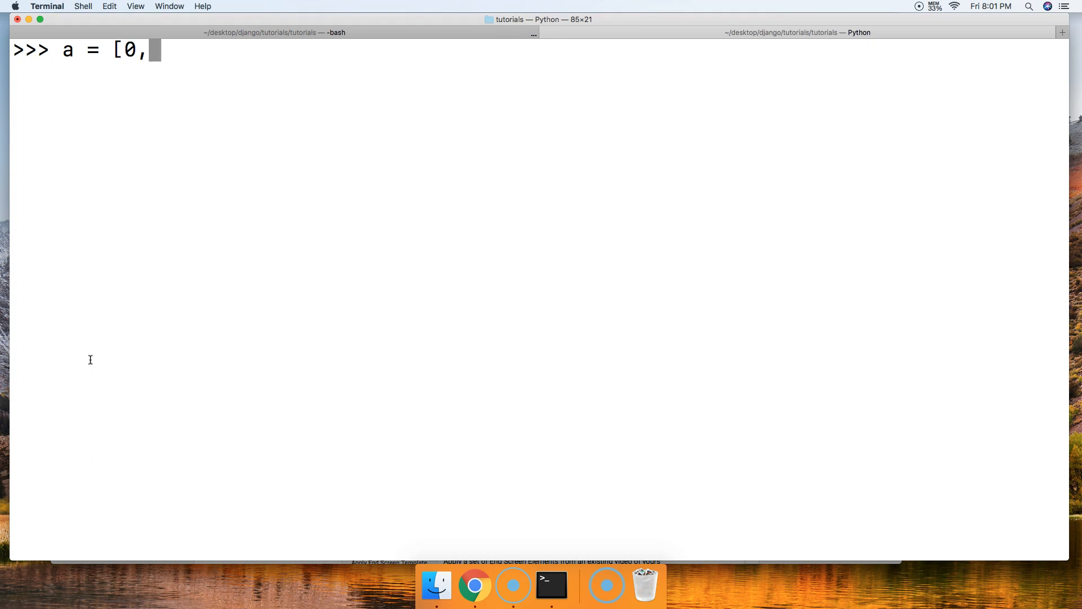
type("1, 2, 3, 4,")
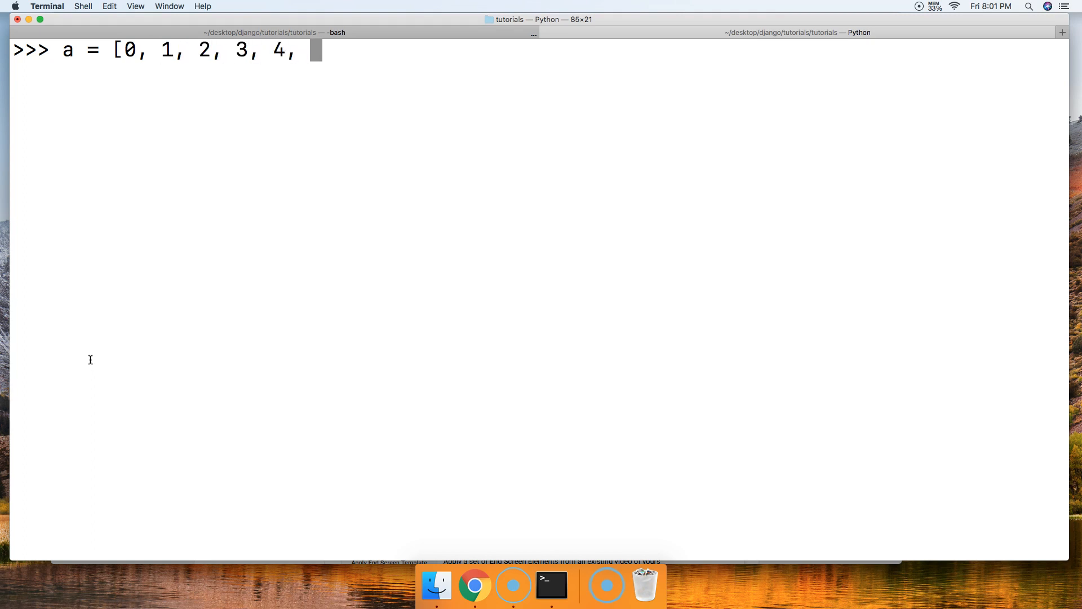
type("5, 6")
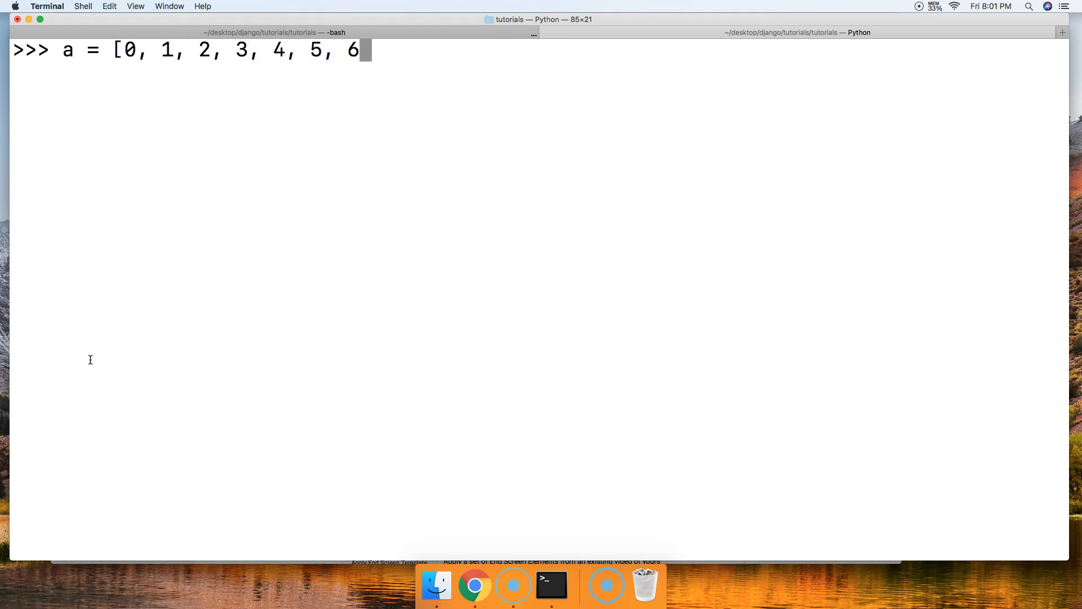
type(",")
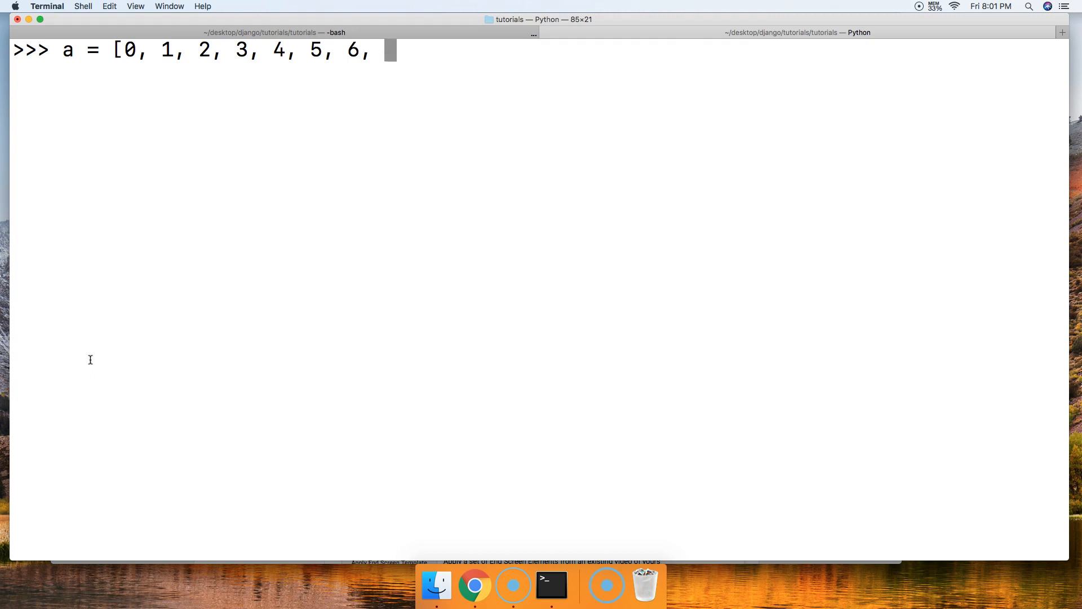
type("7]")
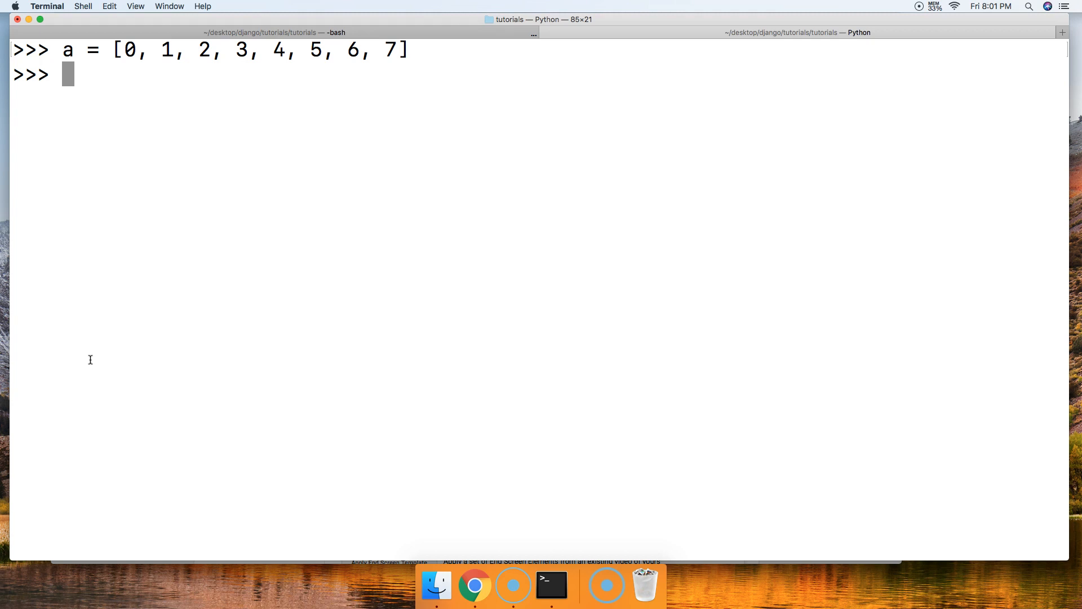
- Run a.index(3) to get the position of value 3, which is 3
type(".index")
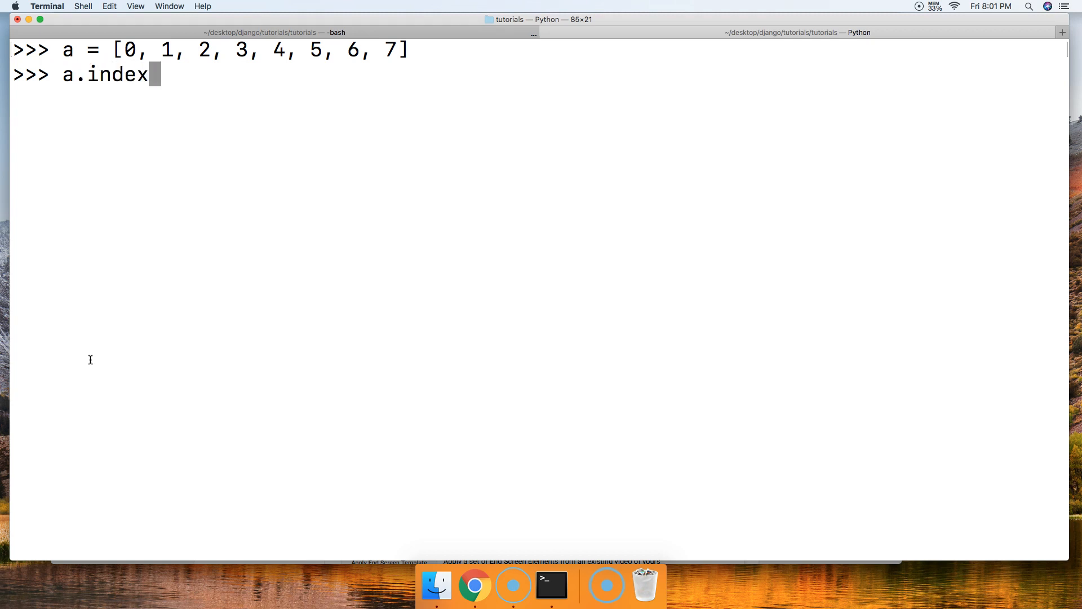
type("(")
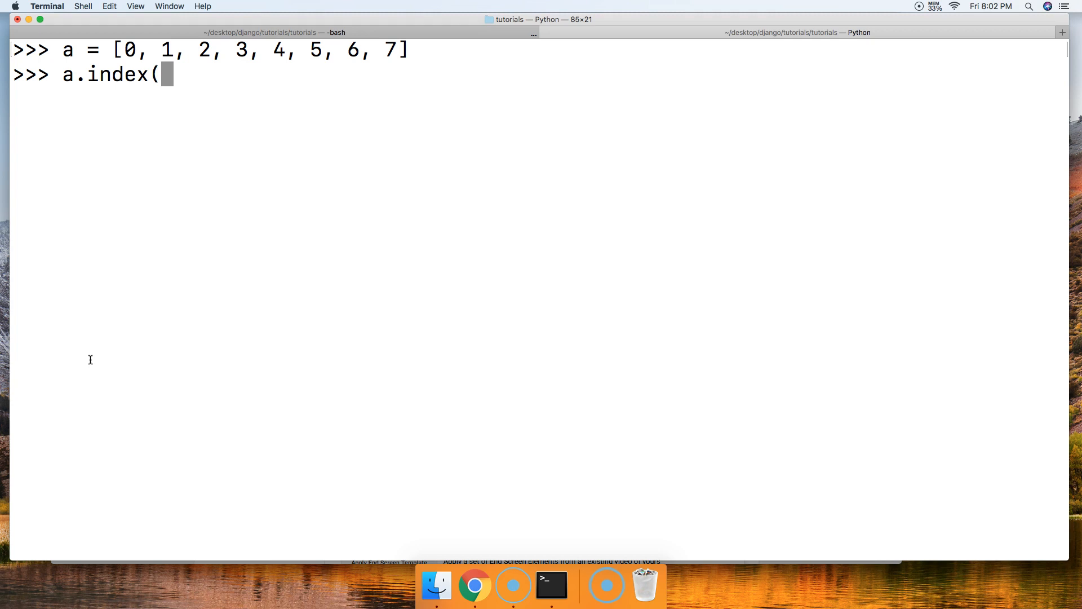
type("30")
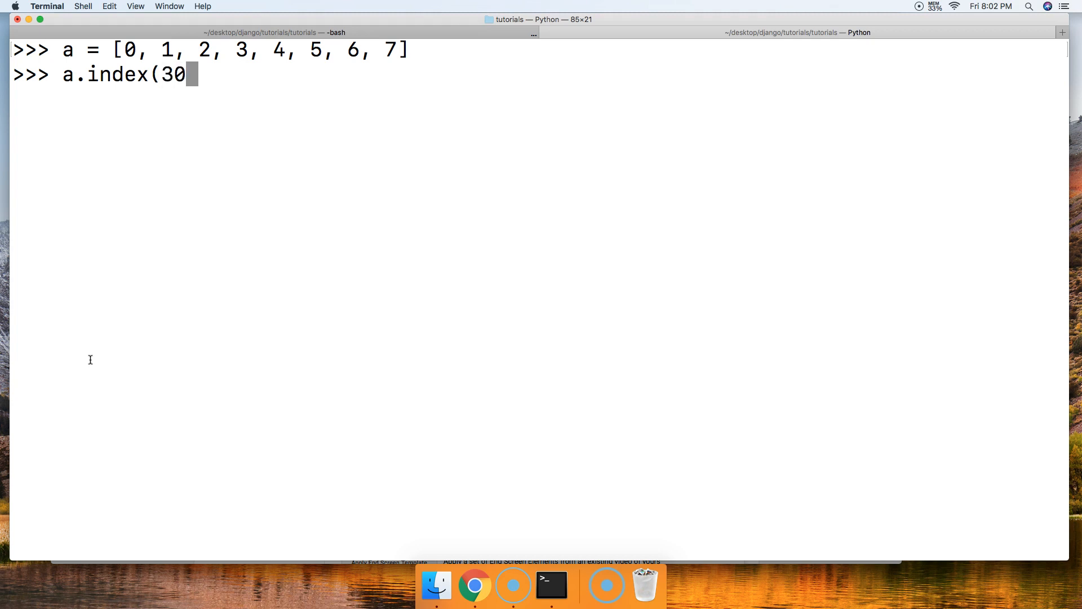
key("enter")
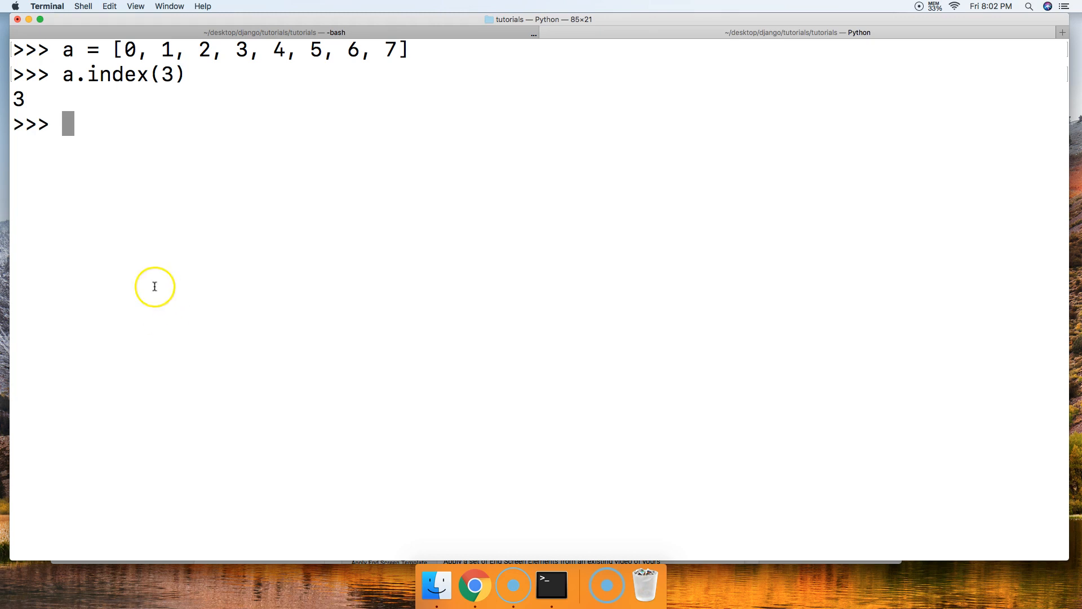
mouse_move(239, 113)
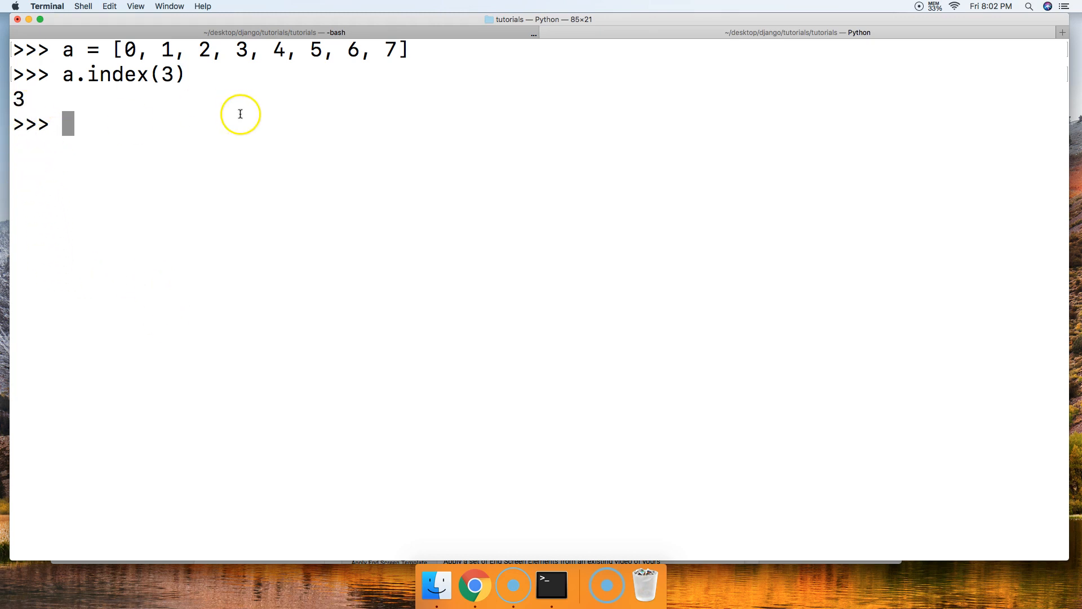
mouse_move(241, 49)
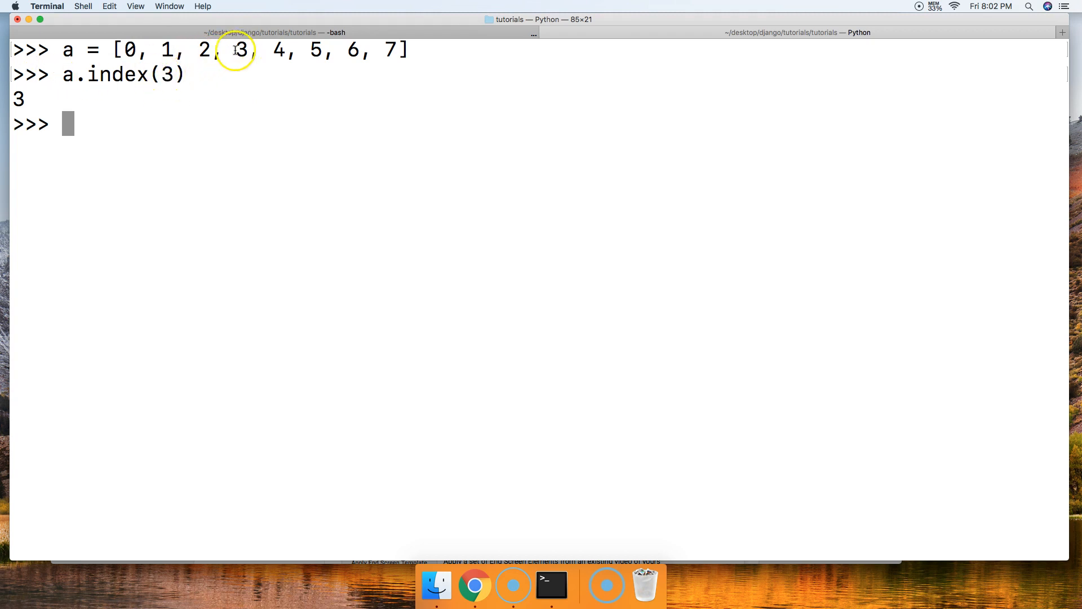
mouse_move(176, 74)
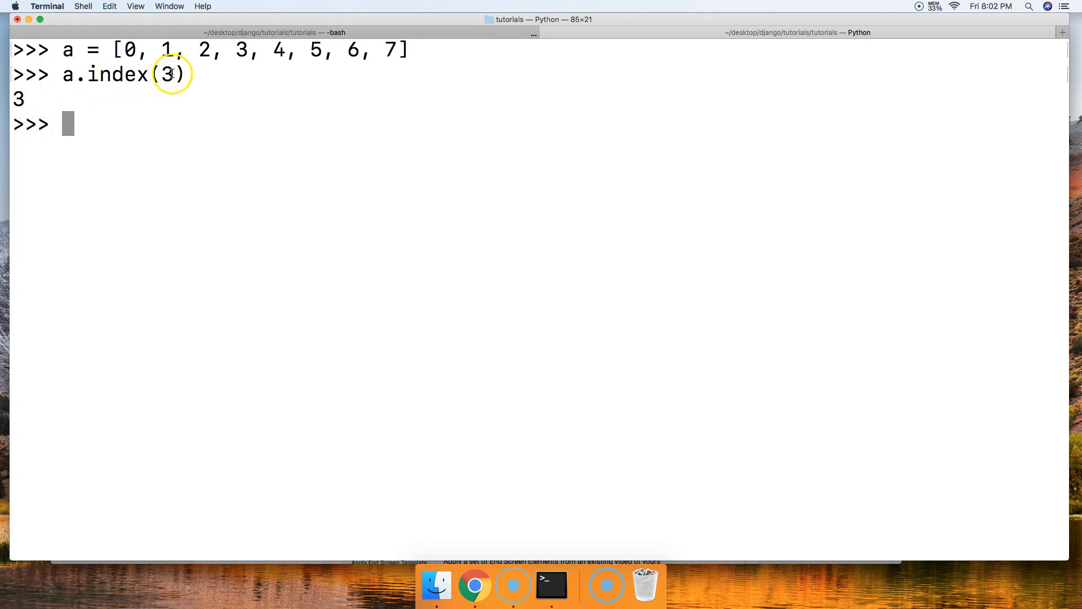
mouse_move(118, 128)
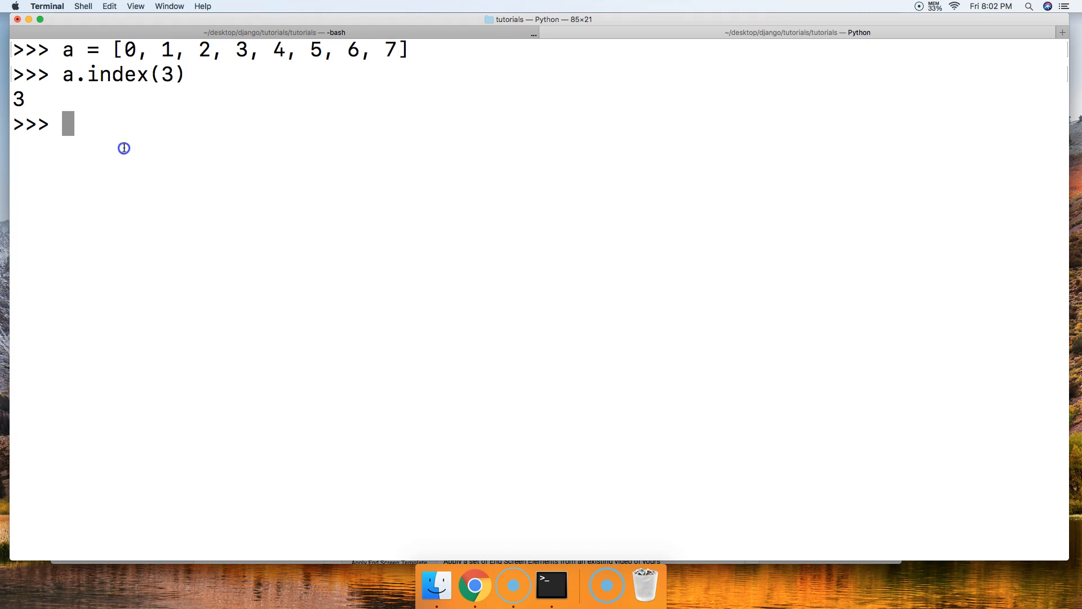
mouse_move(124, 148)
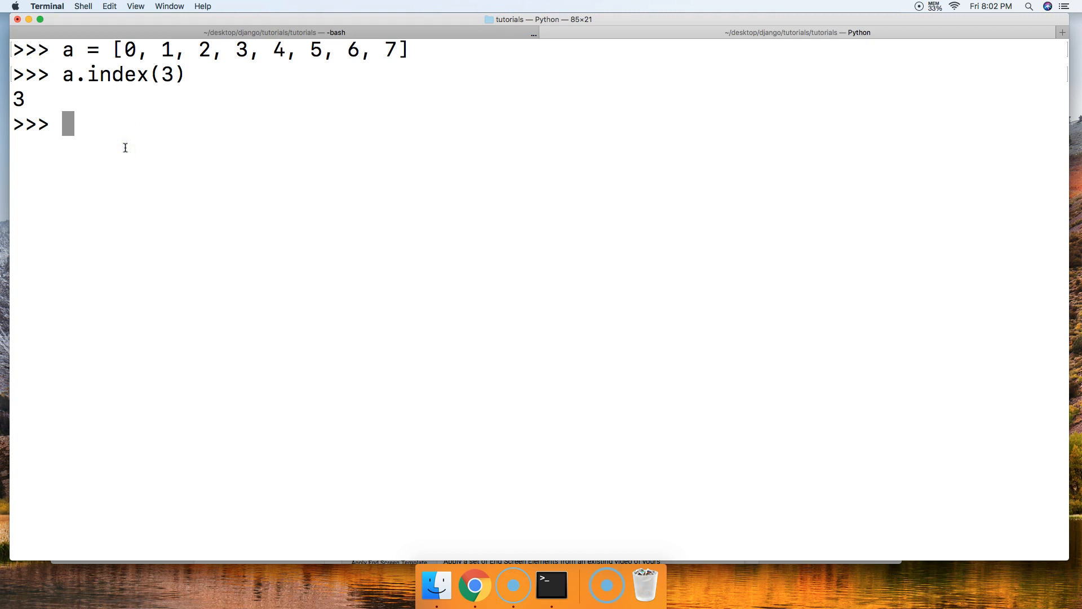
- Reassign a to the string list 'Dog', 'Cat', 'Bear', 'Horse', 'Dog'
type("a")
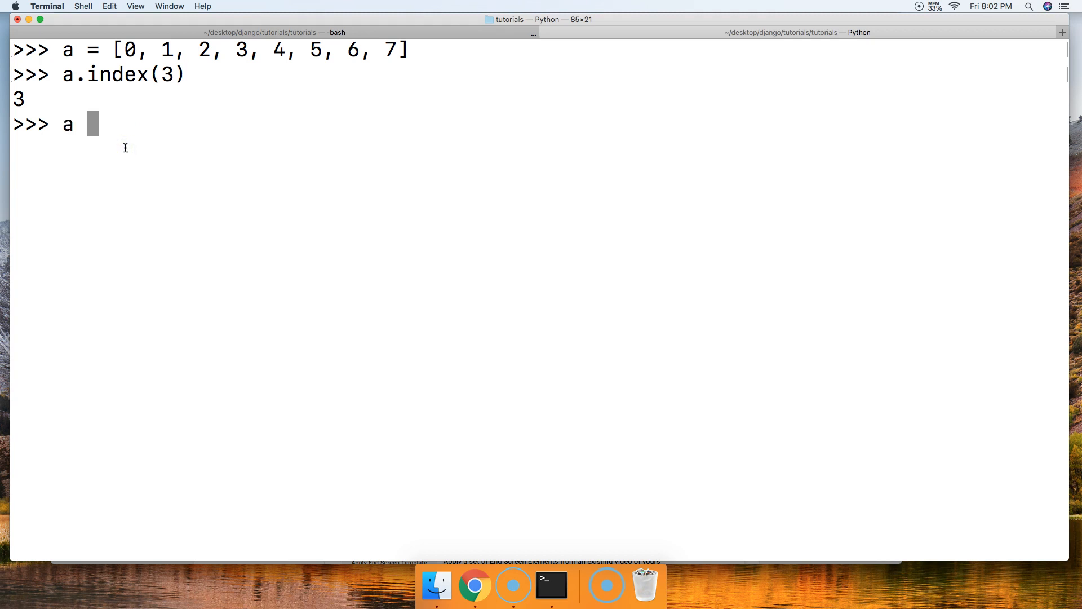
type("=")
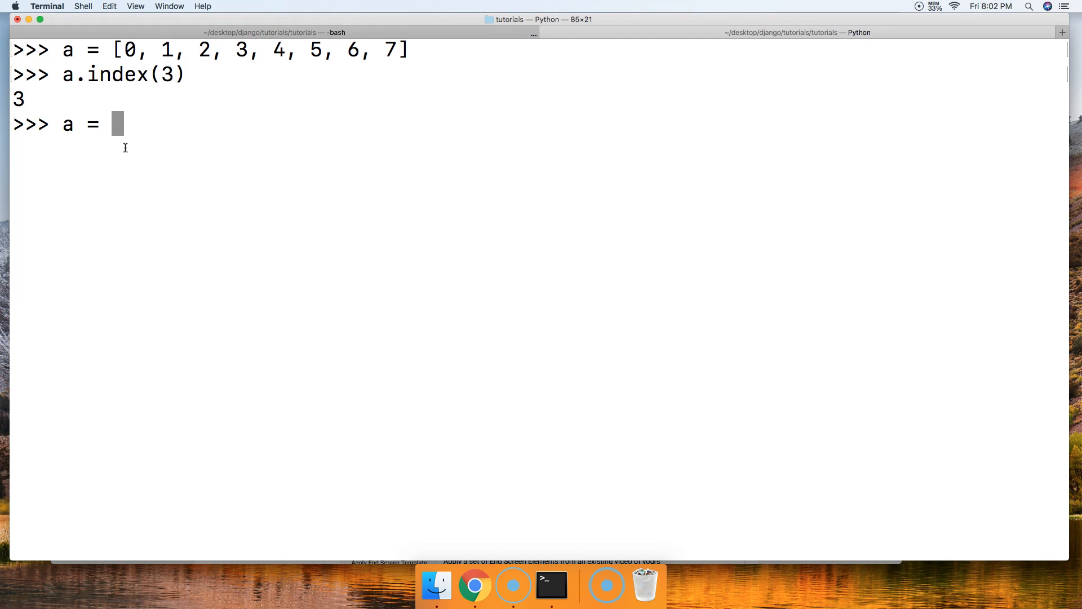
type("'Dog'")
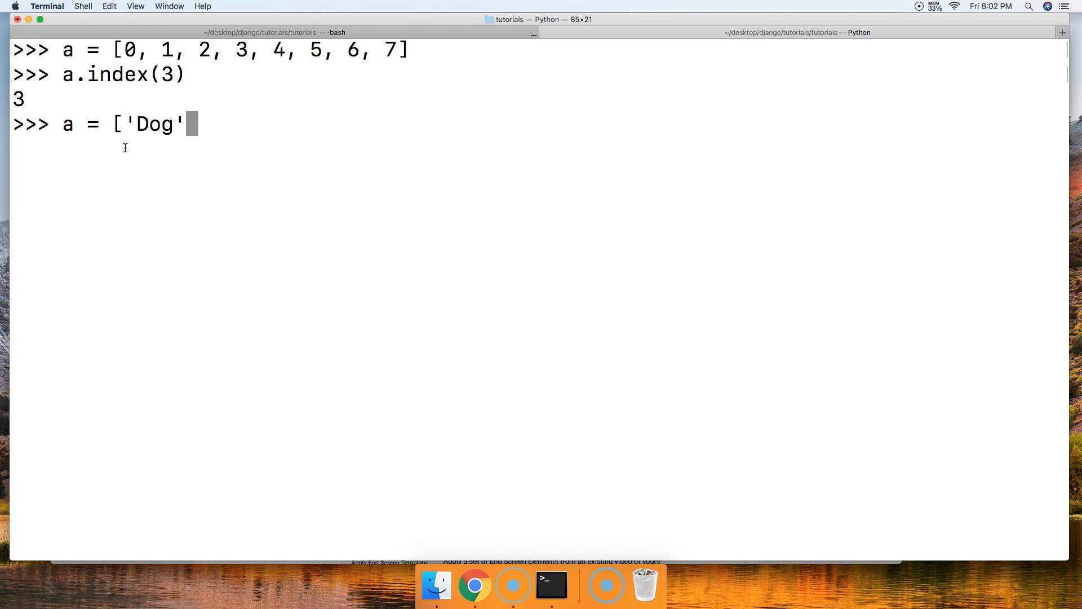
type(", \"")
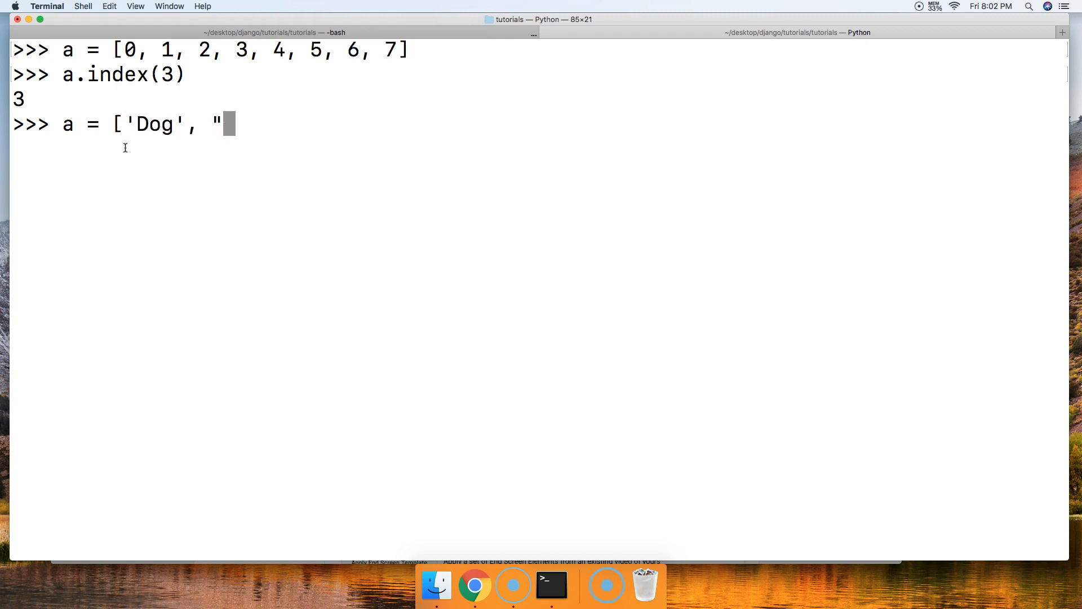
type("Cat\",")
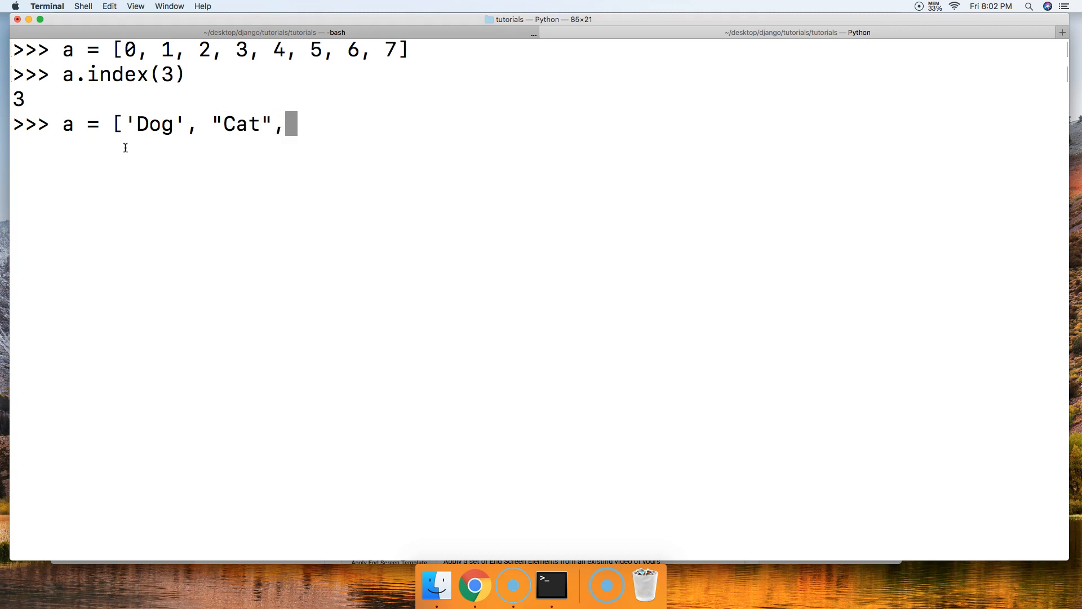
type("\"Bear\"")
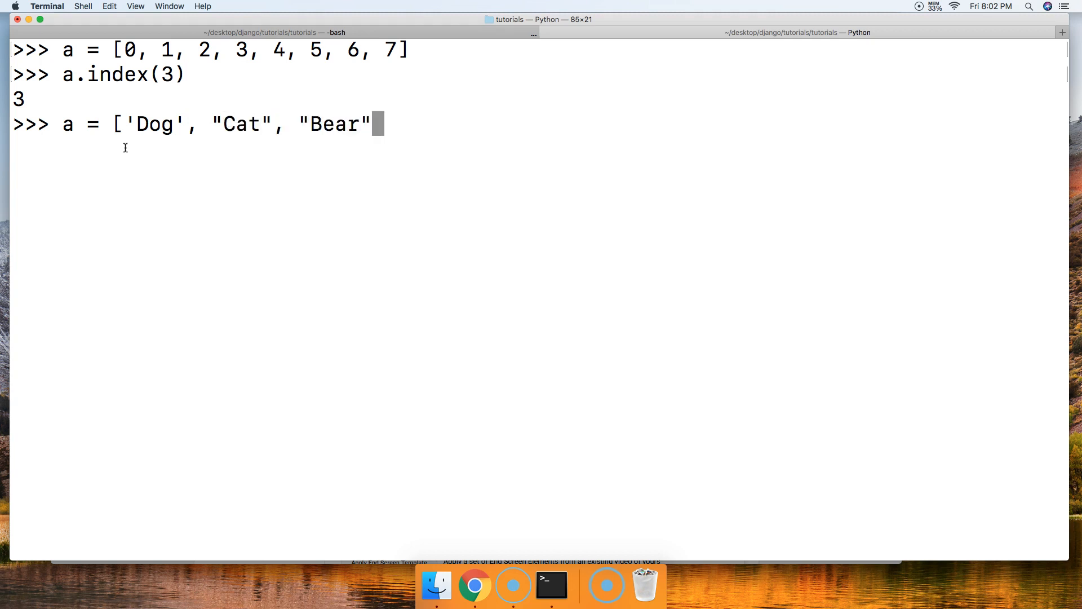
type(", \"h")
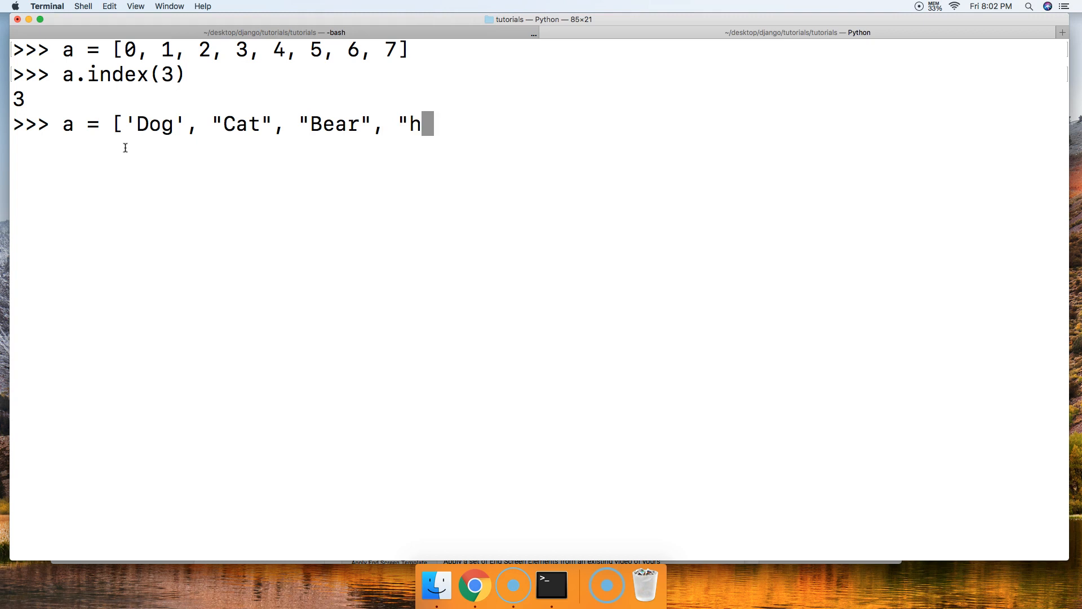
type("orse\", \"")
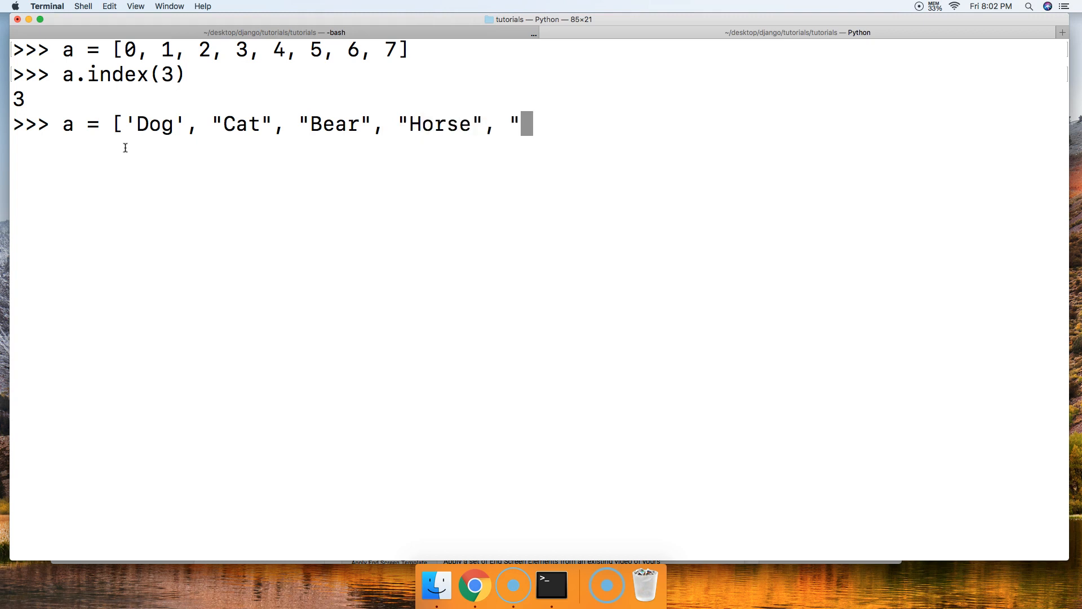
type("Dog\"]")
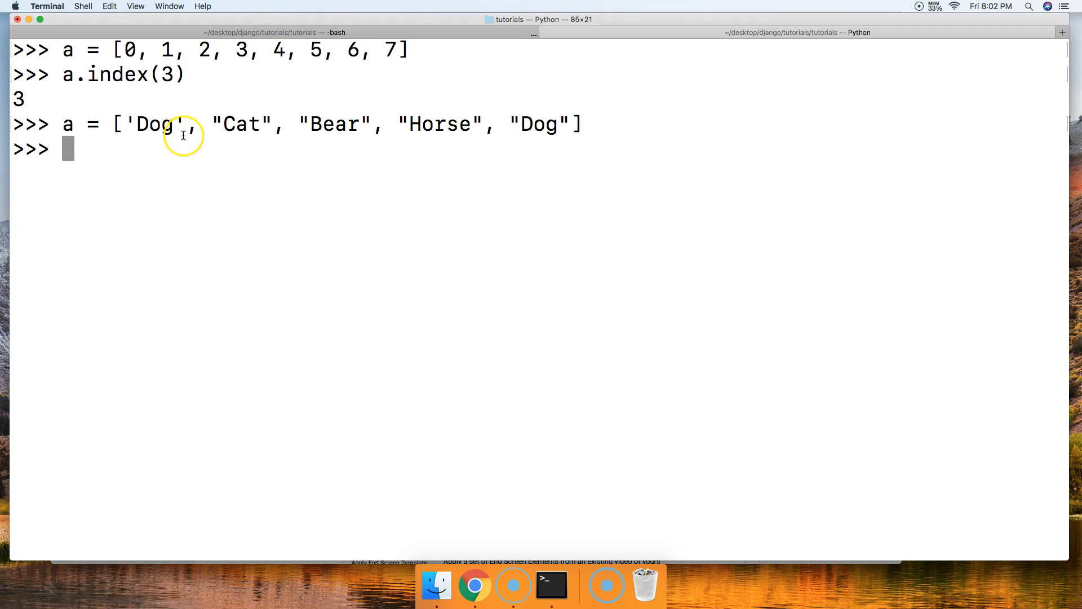
mouse_move(231, 180)
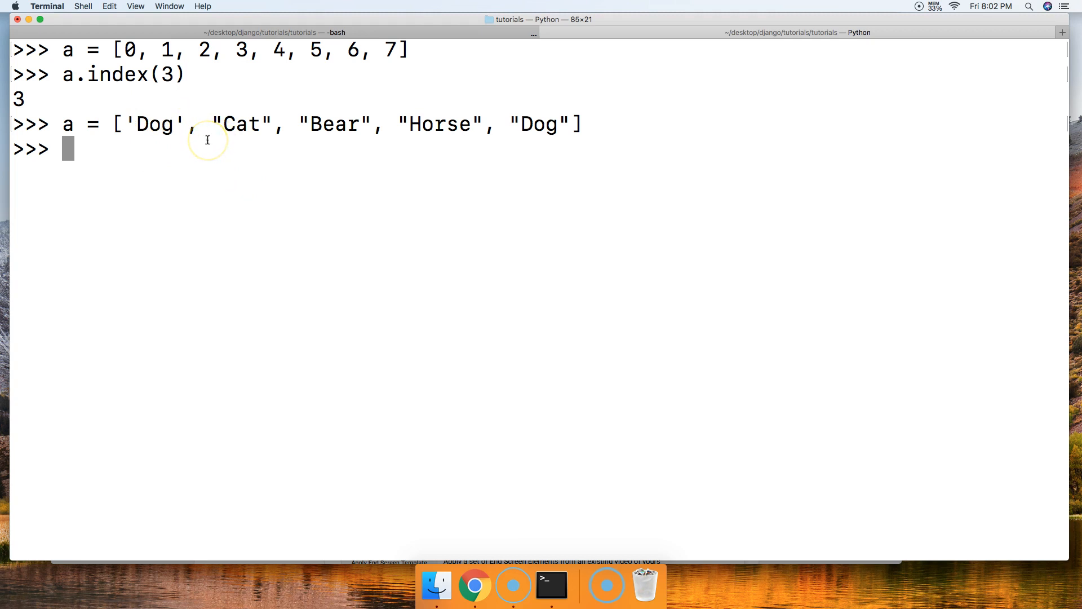
- Run a.index("Dog") to find Dog's first position, 0
type("a.index")
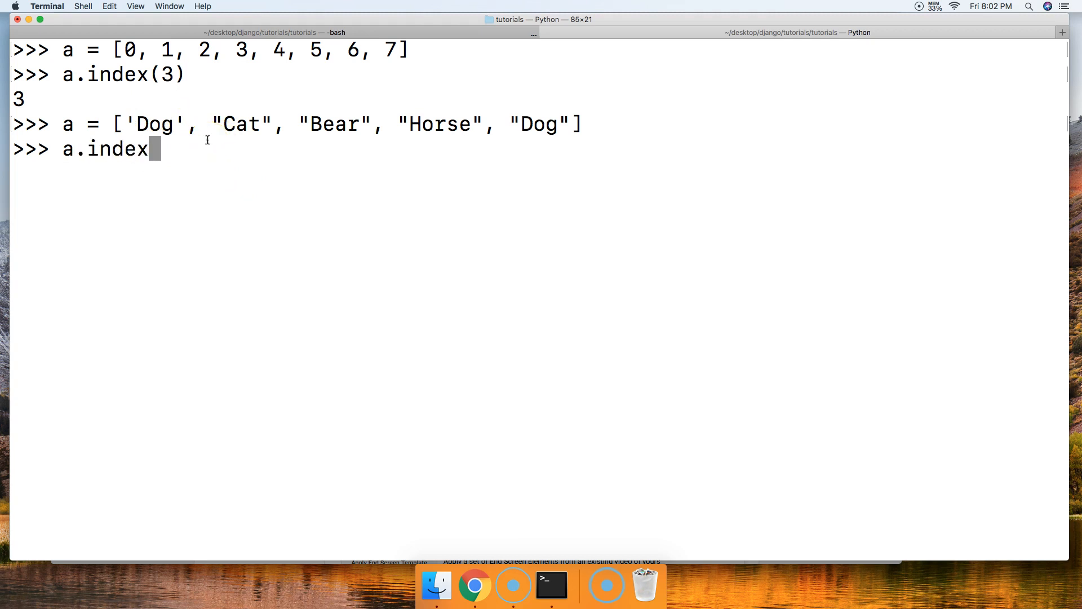
type("(\"Dog")
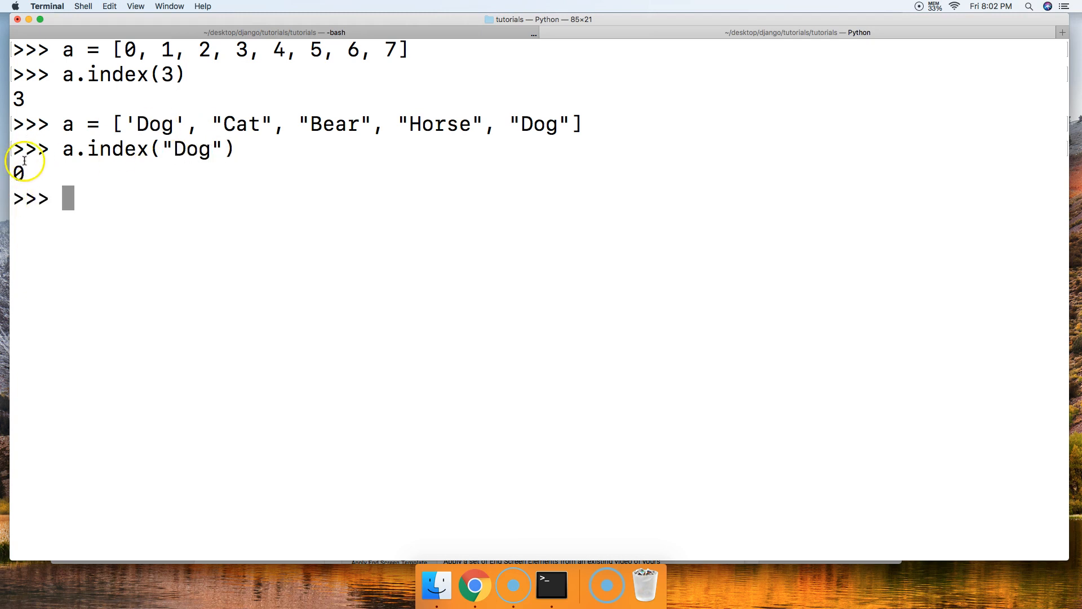
mouse_move(538, 124)
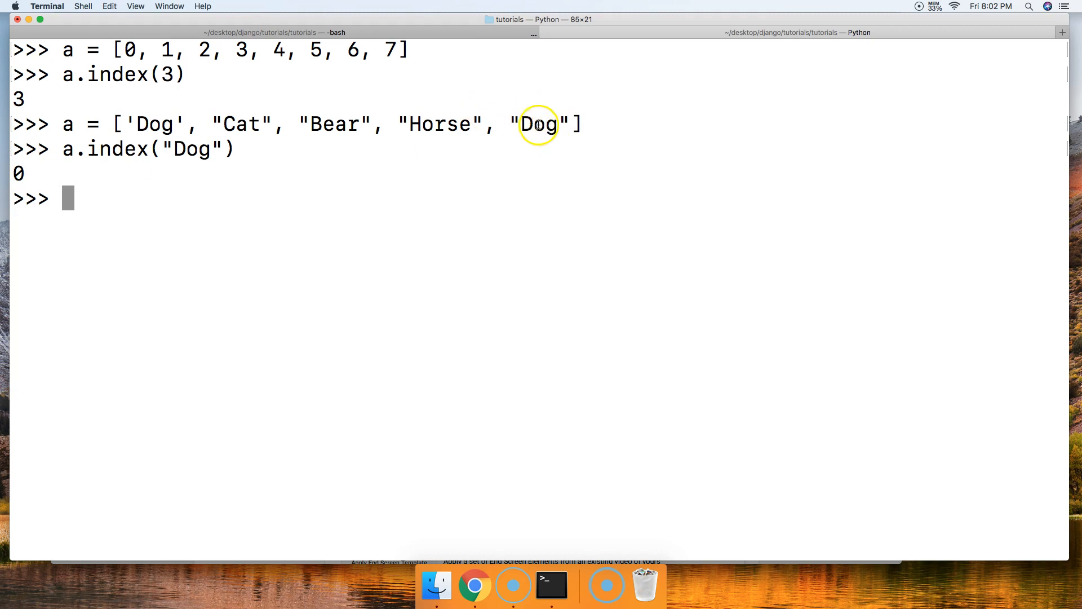
mouse_move(279, 148)
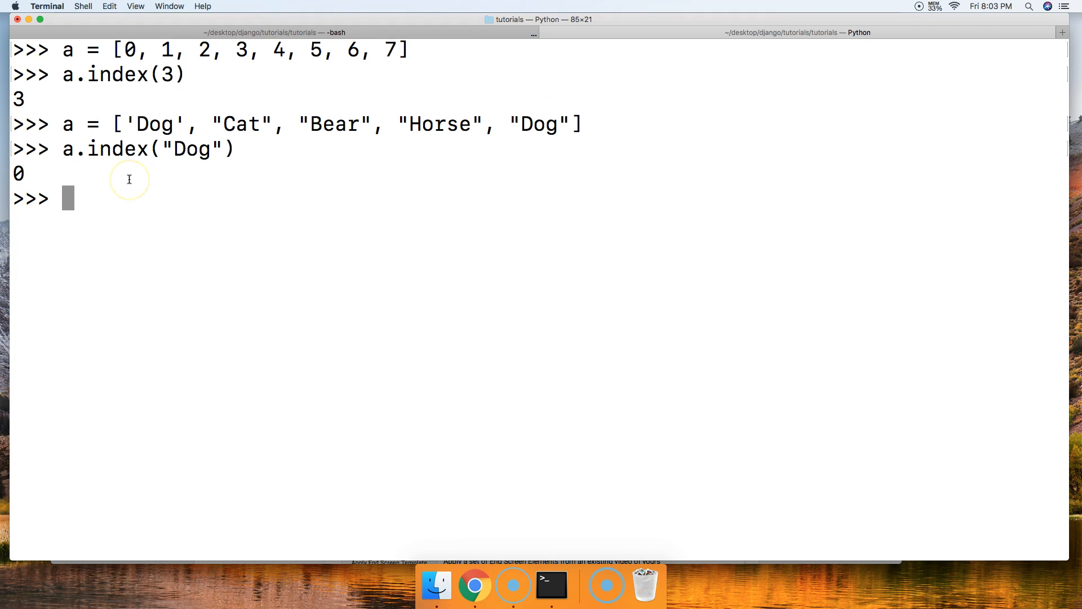
mouse_move(129, 179)
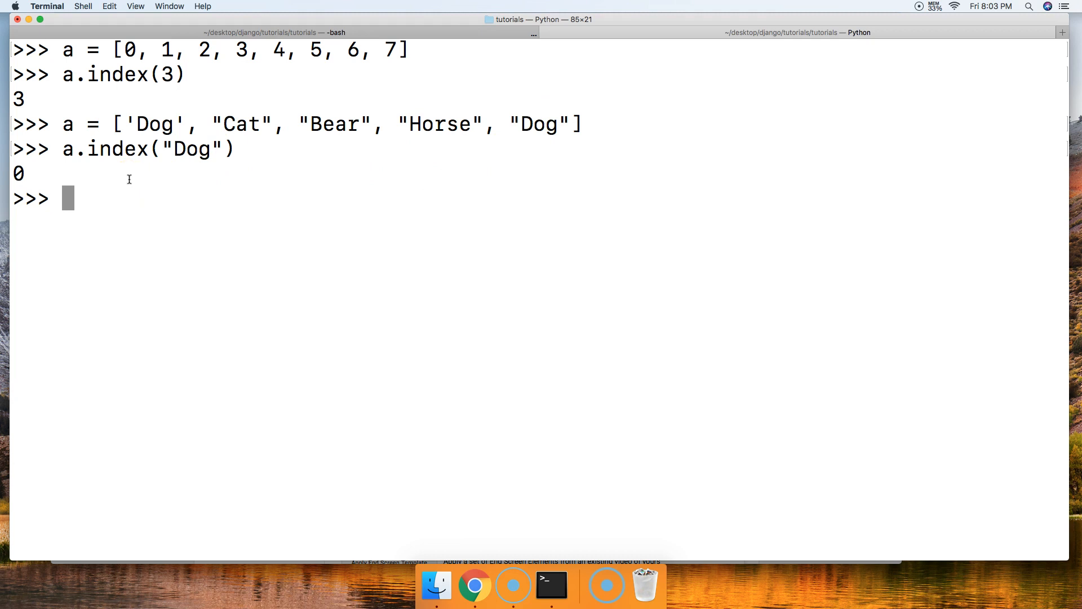
mouse_move(163, 178)
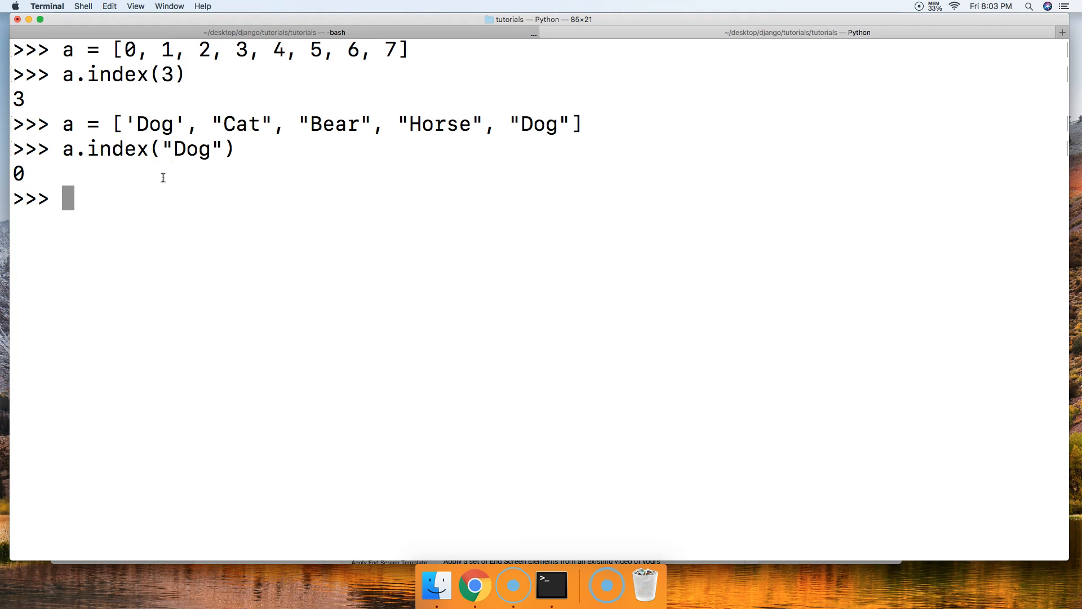
- Run a.index("Dog", 1, 5) to find the second Dog at position 4
type("a.index(\"Dog")
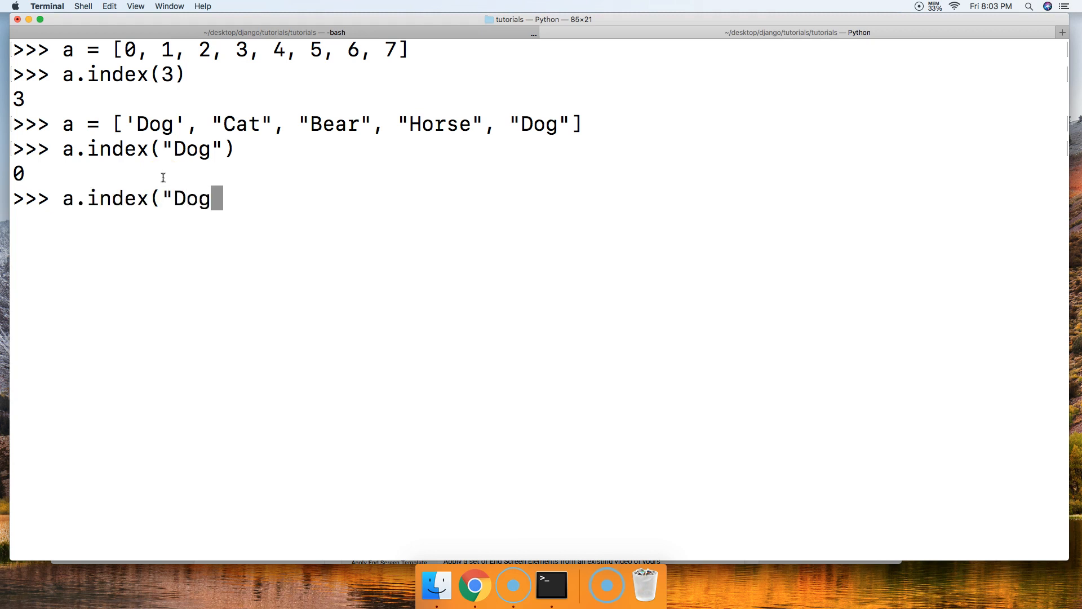
type("\",")
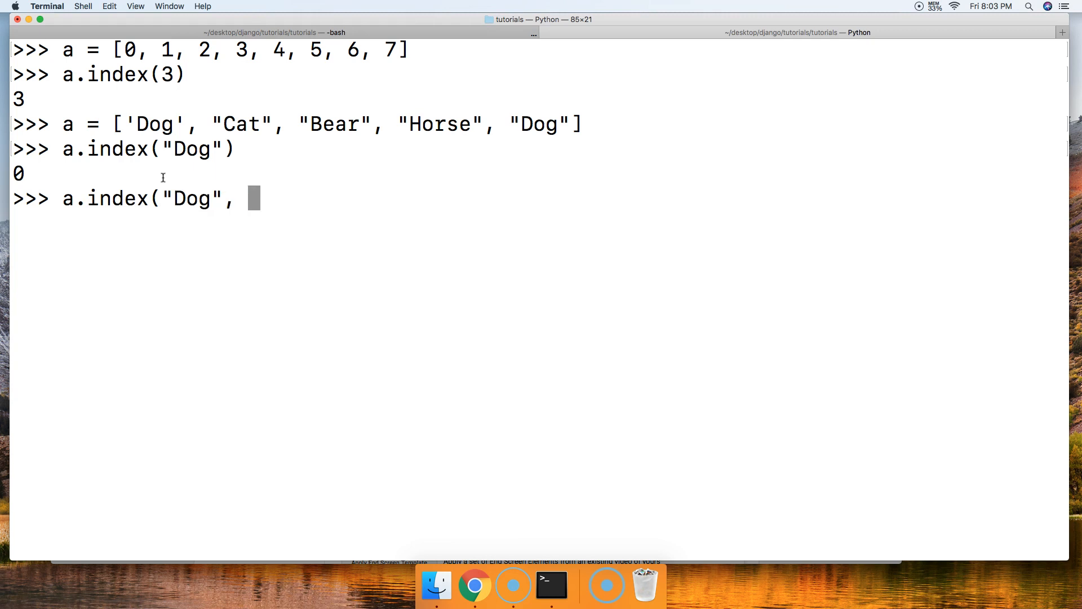
type("1")
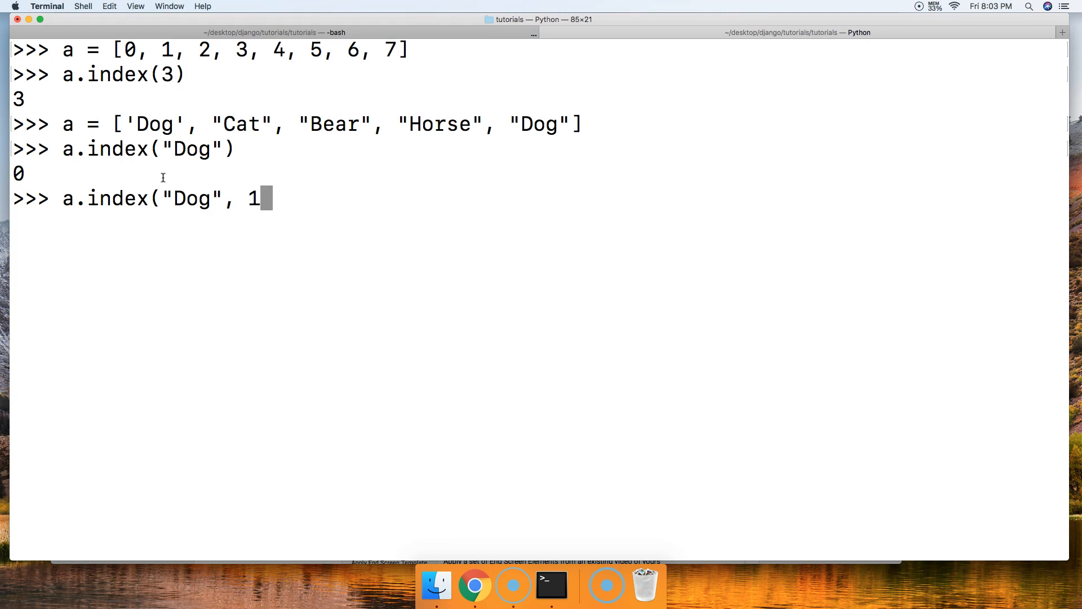
type(",")
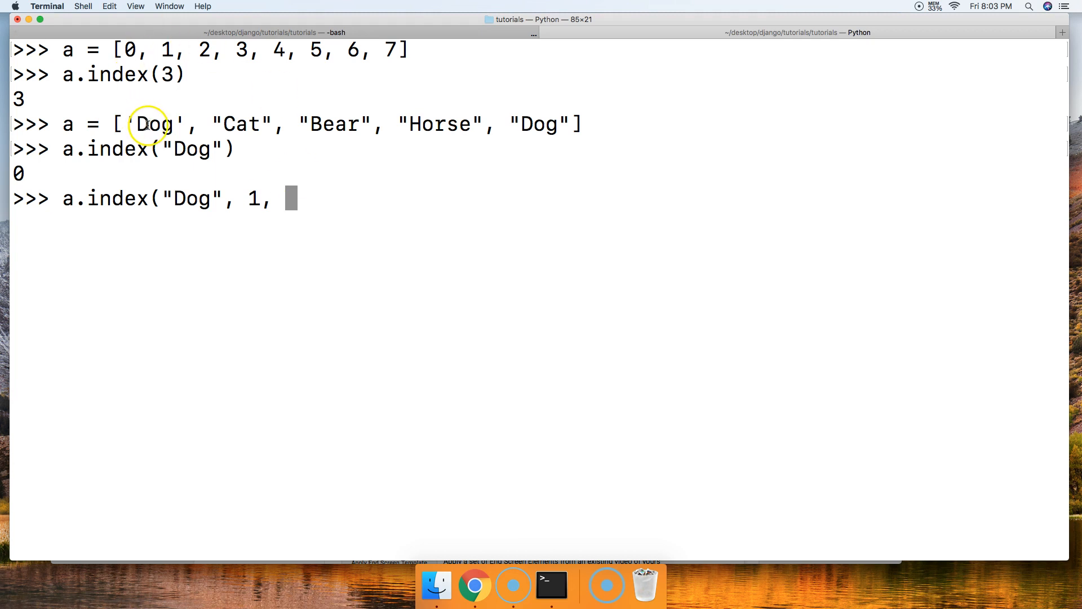
mouse_move(366, 176)
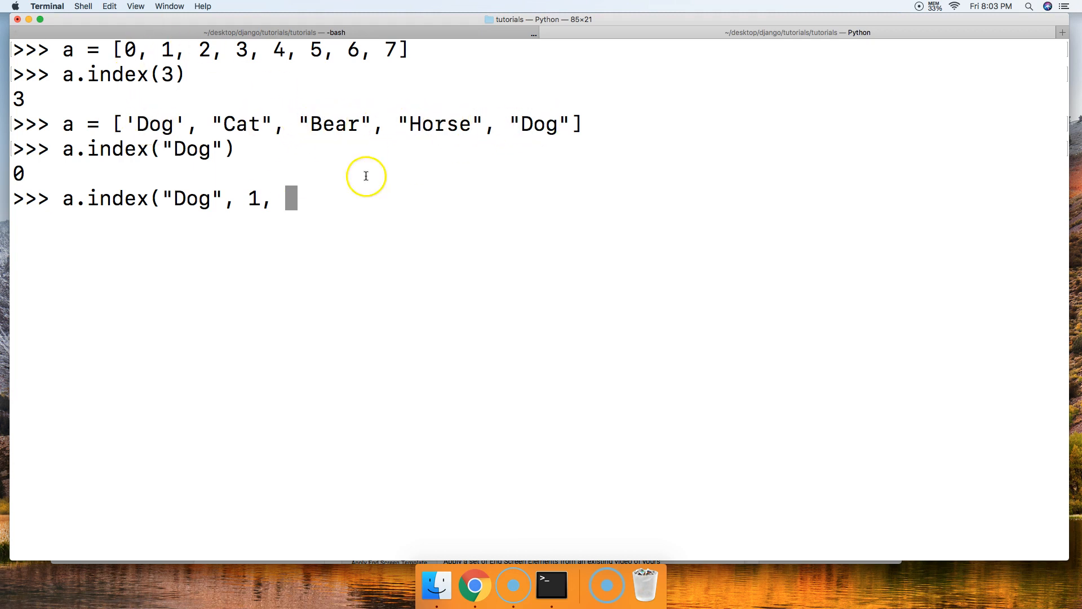
type("5]")
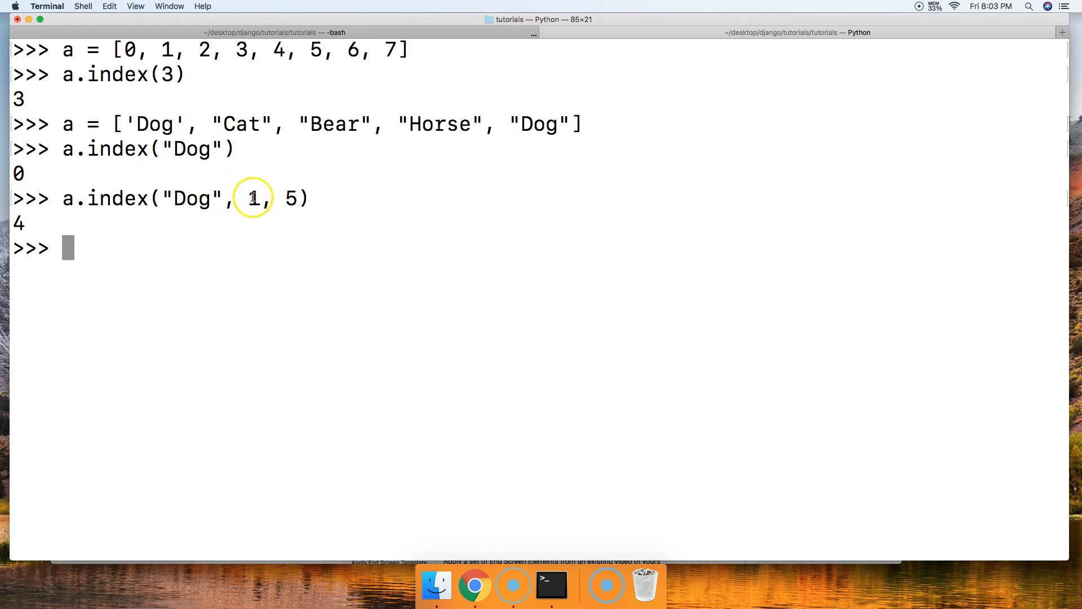
mouse_move(219, 250)
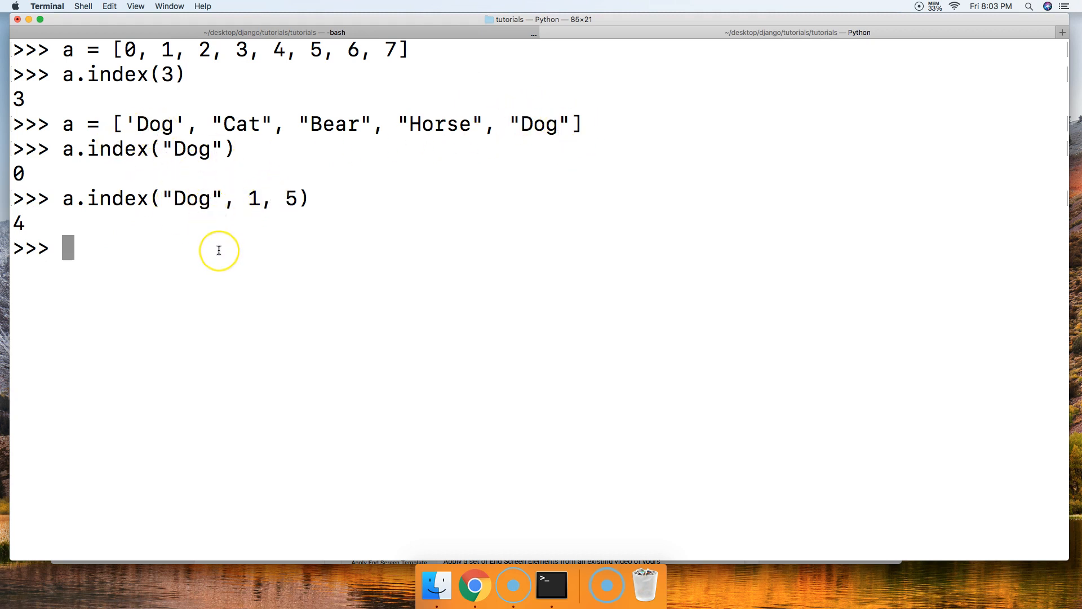
- Begin typing a.index("dog", with lowercase dog to test case sensitivity
type("a.inde")
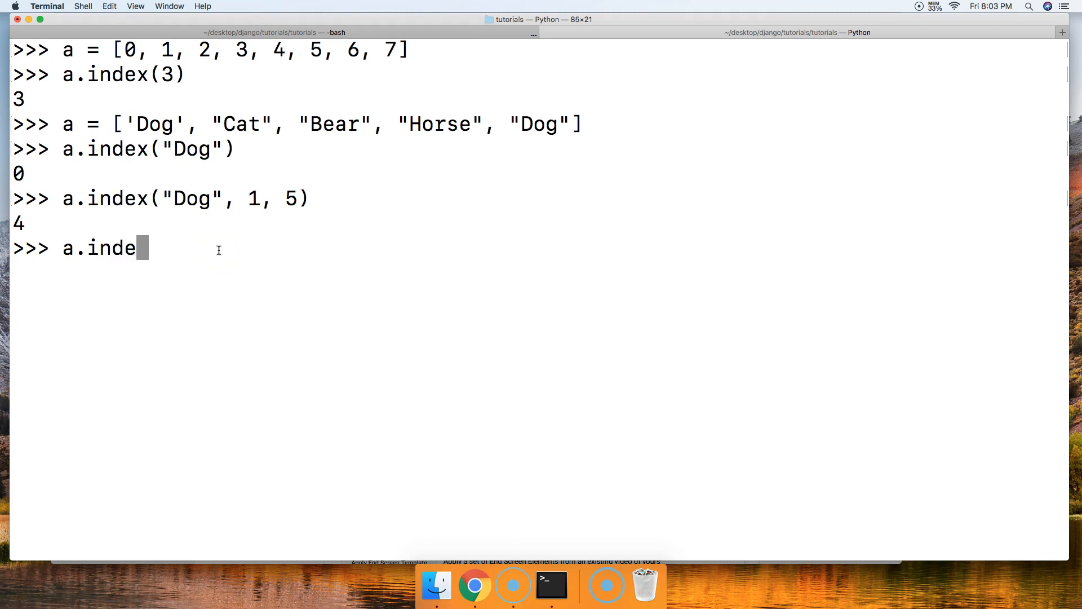
type("(\"d")
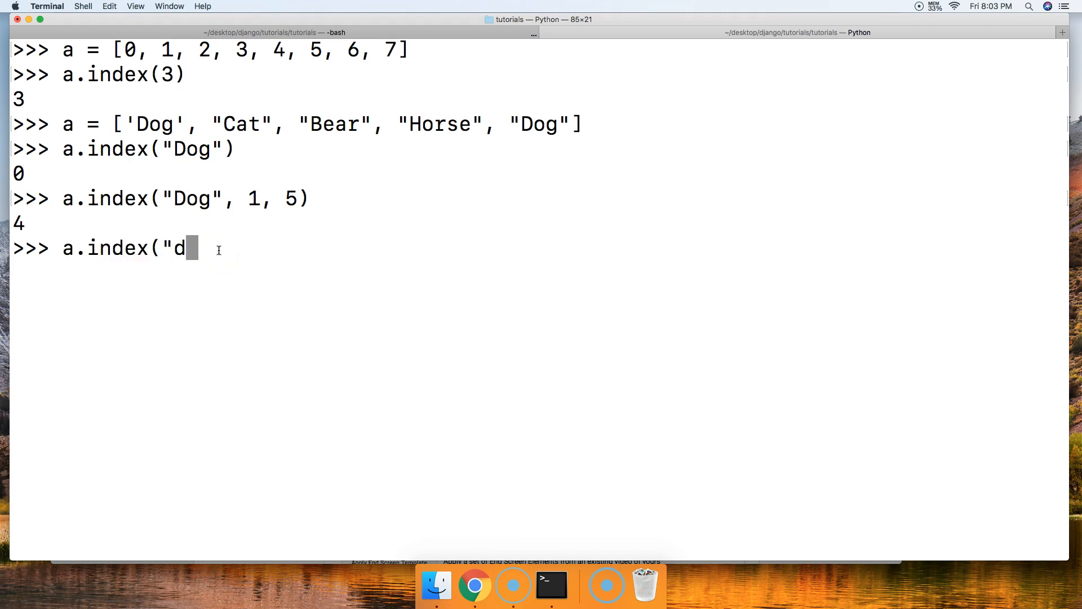
type("og\",")
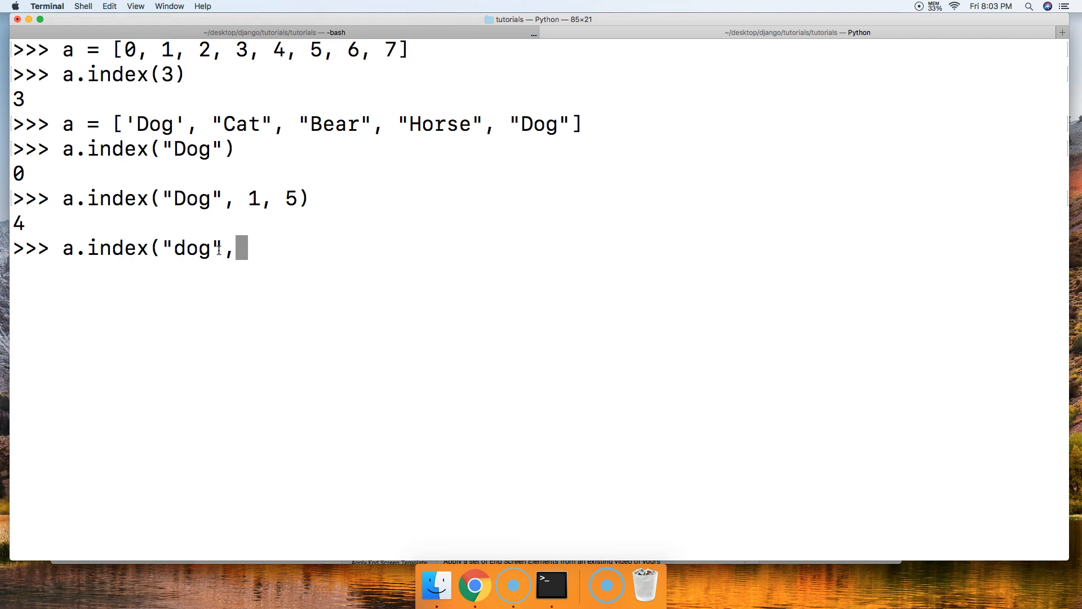